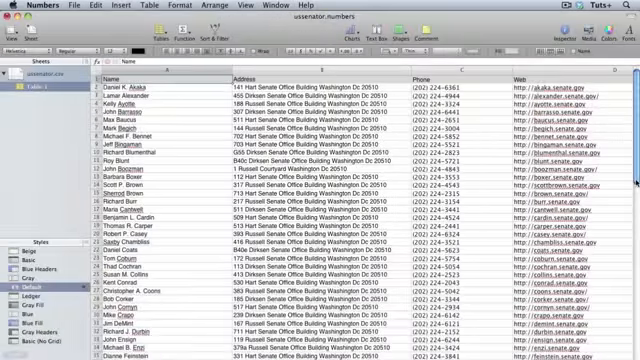
Make the Name, Address and Phone lines dynamic text variables, then start renaming the first variable.
scroll(down, 3)
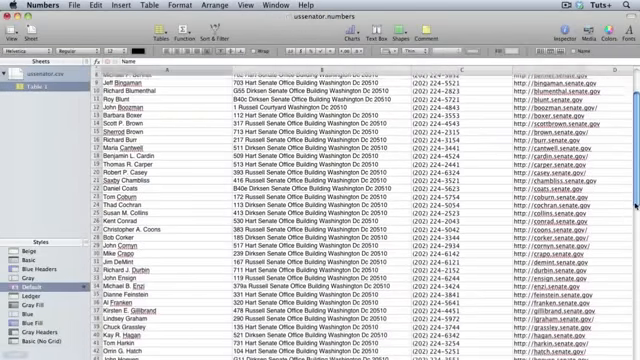
scroll(down, 3)
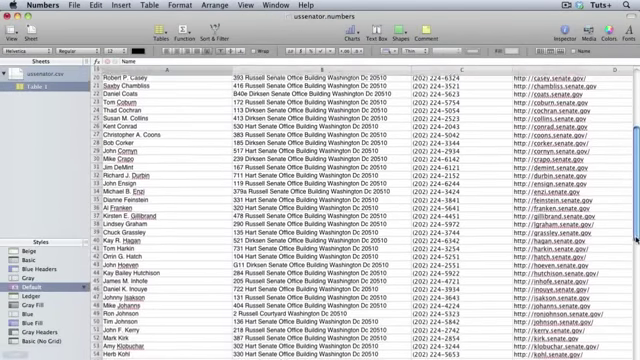
scroll(down, 3)
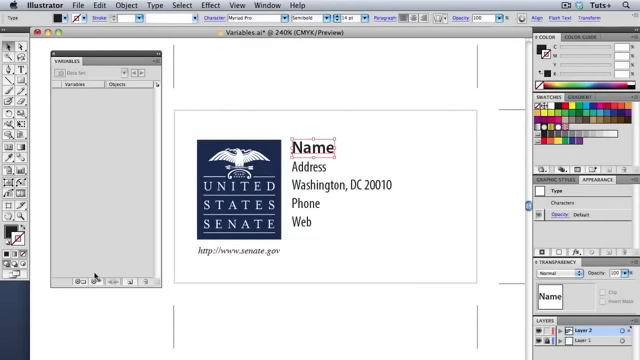
mouse_move(93, 281)
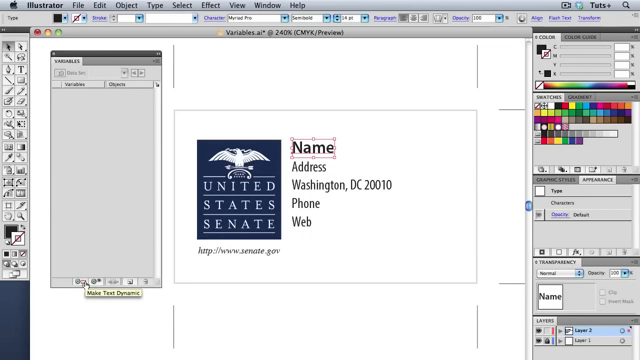
click(82, 290)
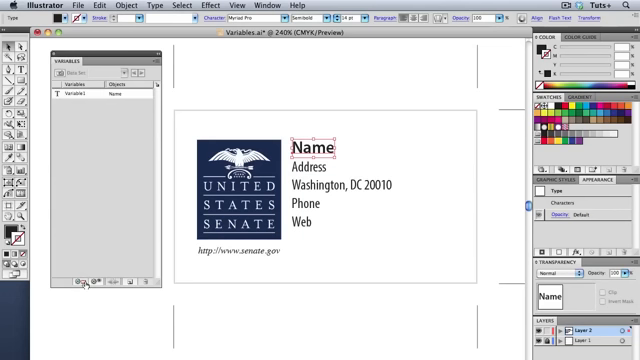
click(311, 157)
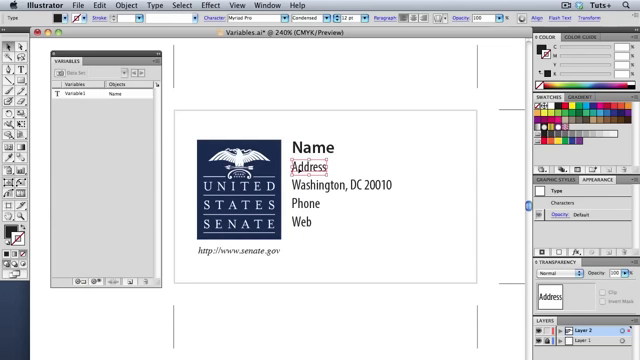
click(79, 291)
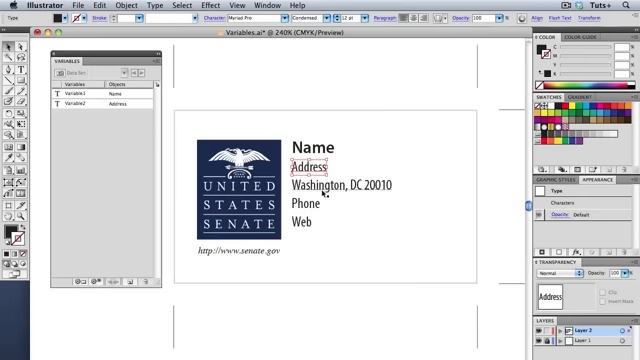
click(335, 190)
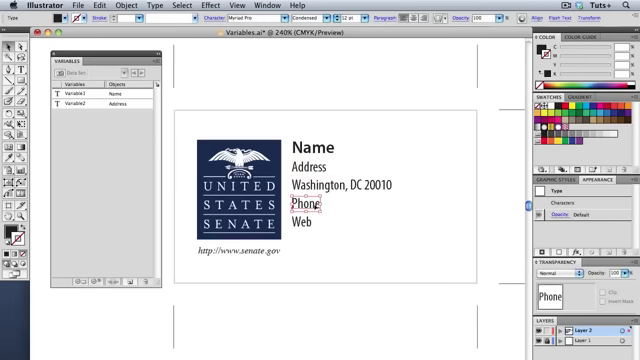
click(80, 290)
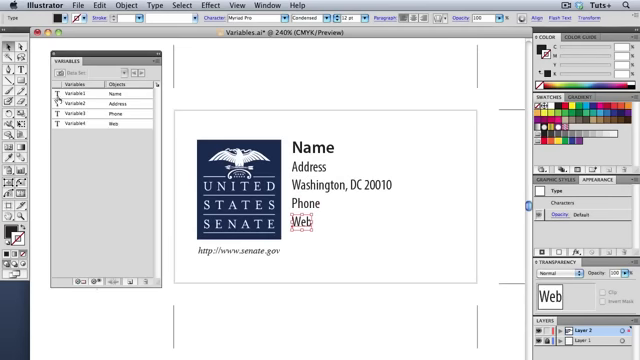
click(80, 98)
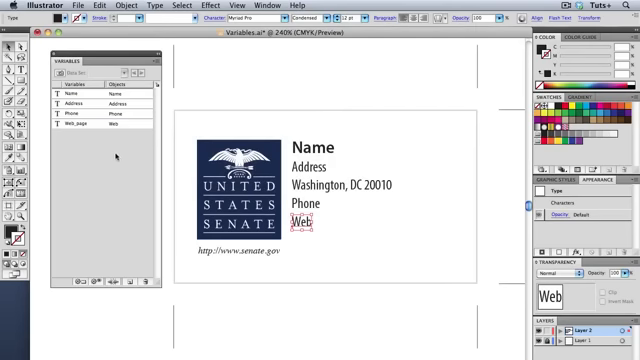
Load the us_senators.xml variable library, replacing the existing variables and data sets.
click(138, 71)
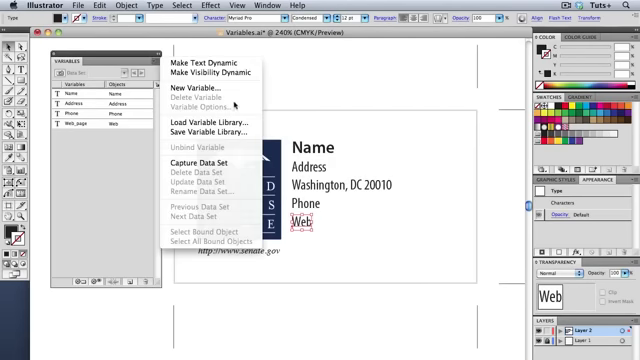
click(207, 124)
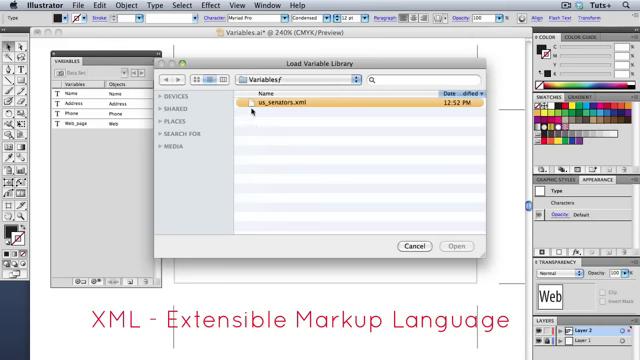
click(455, 246)
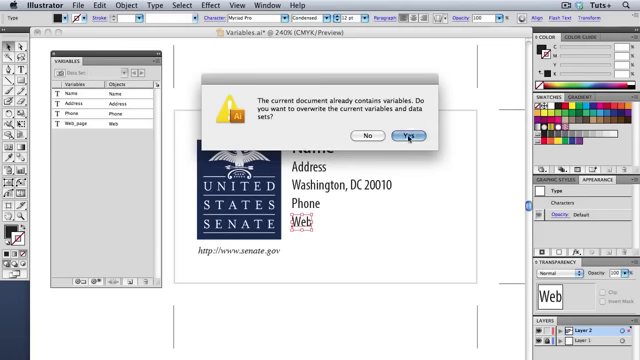
click(410, 135)
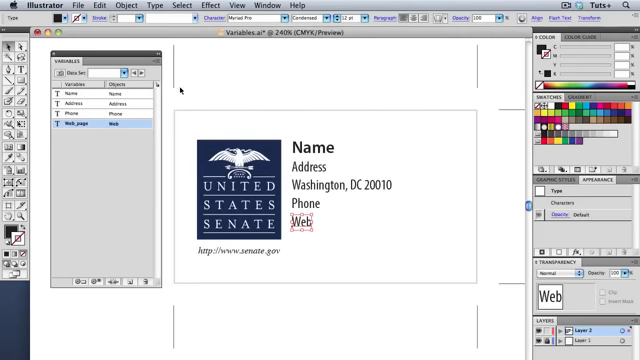
Fill the card with senator data sets, starting with Akaka, then another senator.
click(90, 71)
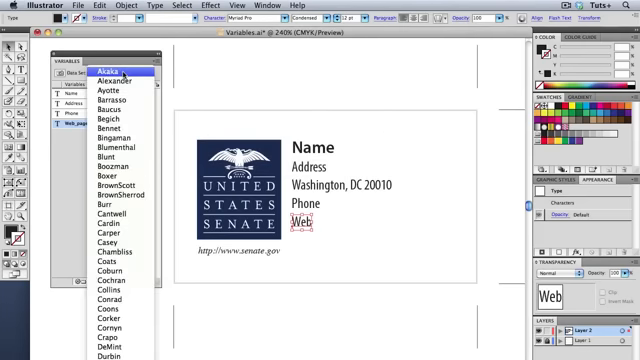
click(117, 62)
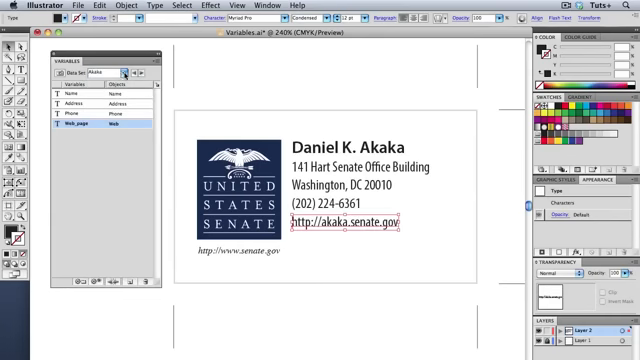
click(138, 73)
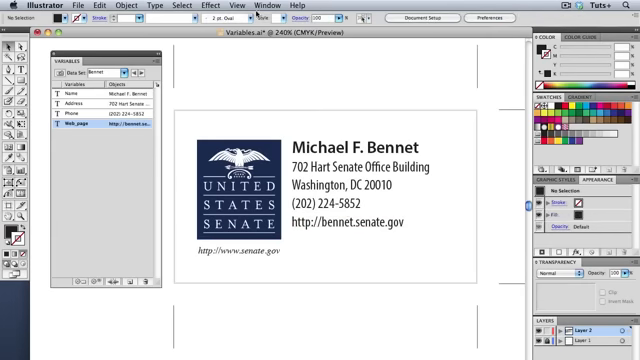
Open a Batch run from the Actions panel with Source set to Data Sets.
click(266, 8)
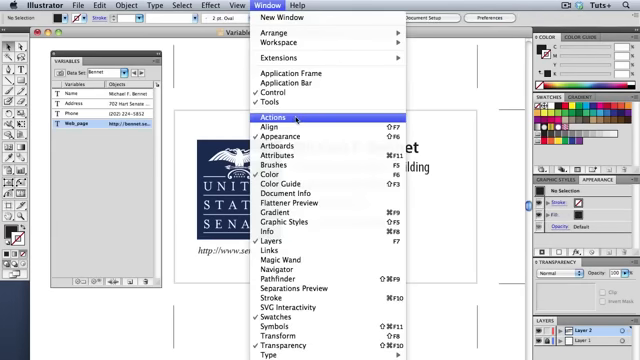
click(266, 118)
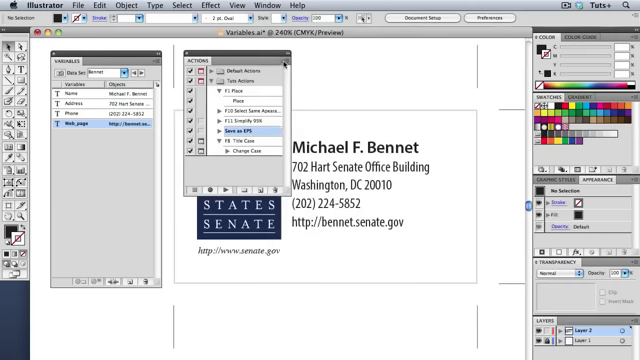
click(286, 63)
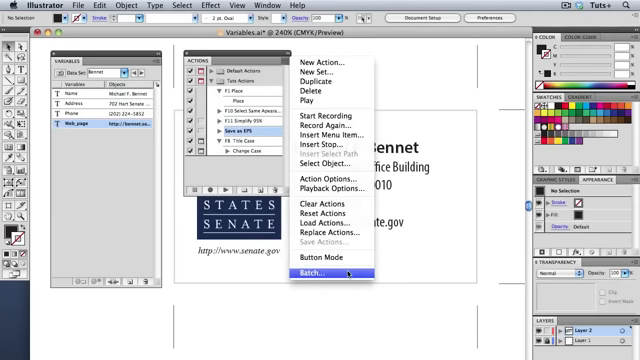
click(311, 270)
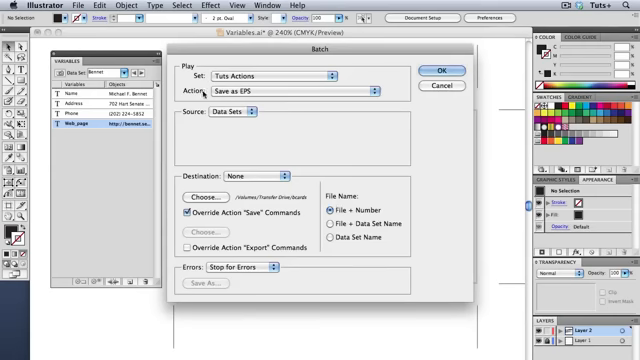
click(235, 121)
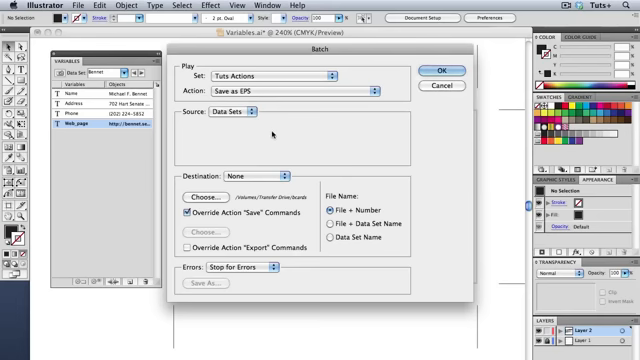
mouse_move(222, 197)
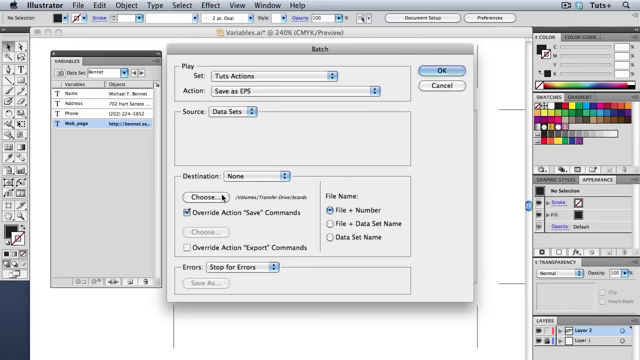
Save to the Variables folder with files named by Data Set Name, and run the batch.
click(202, 193)
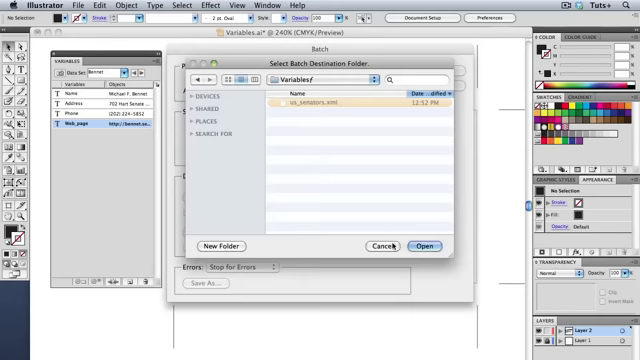
click(426, 246)
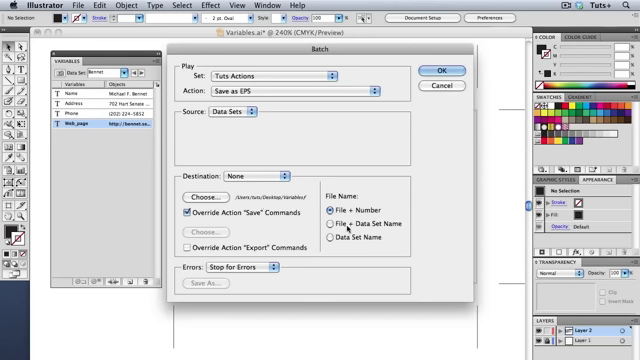
click(328, 237)
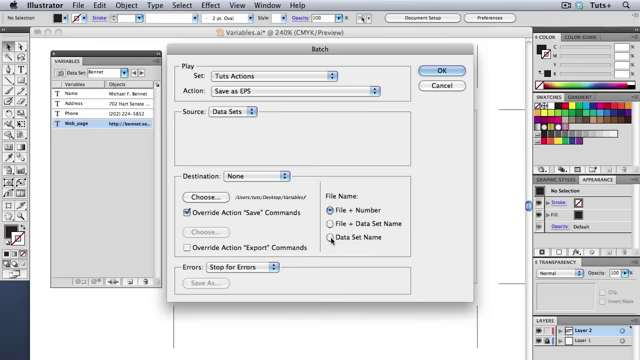
click(328, 237)
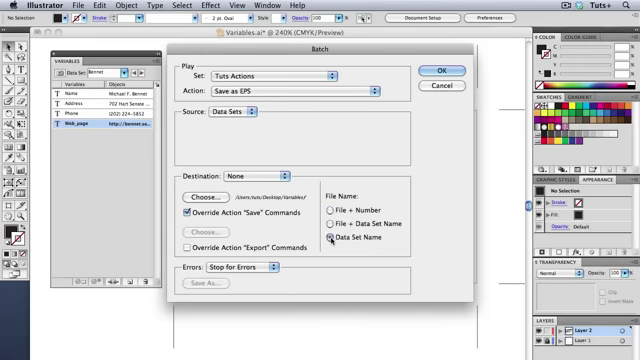
click(437, 71)
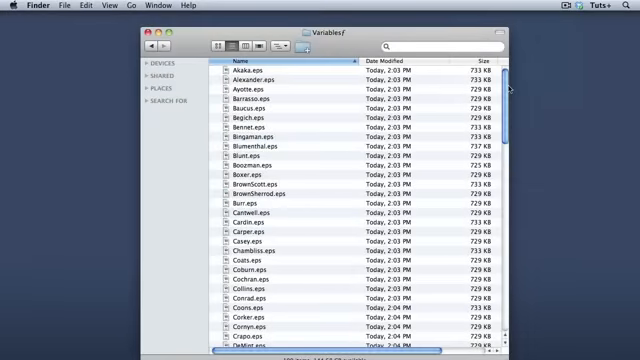
Scroll through the per-senator EPS files in the Variables folder.
scroll(down, 3)
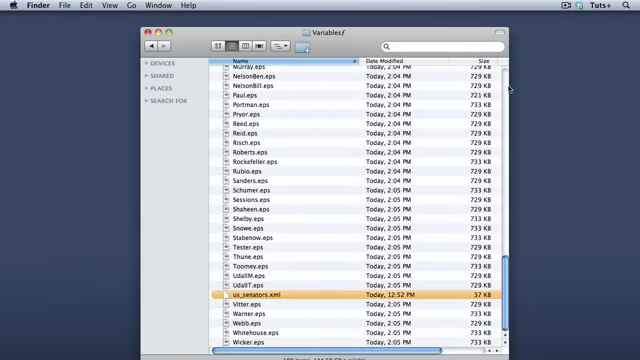
scroll(up, 3)
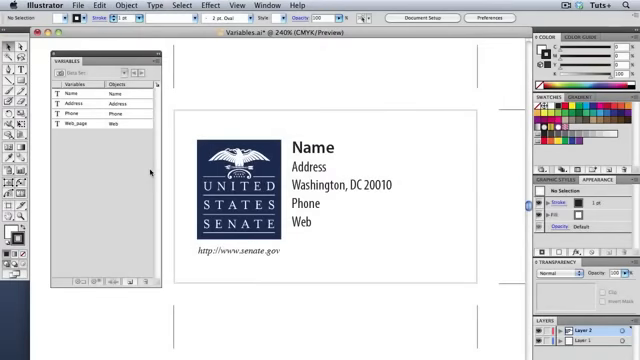
Capture the placeholder values as a data set and save the library as variables.xml.
click(80, 94)
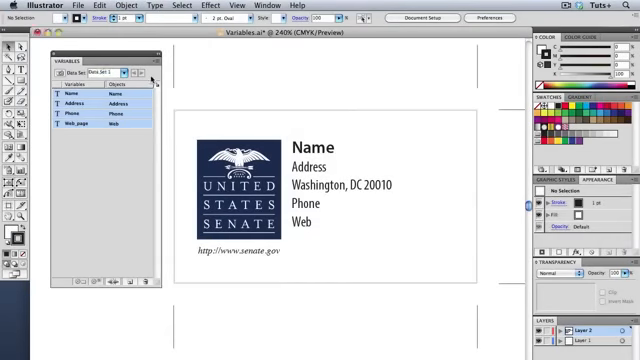
click(154, 62)
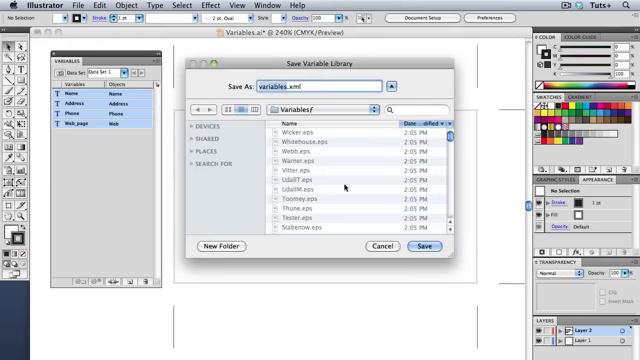
click(420, 246)
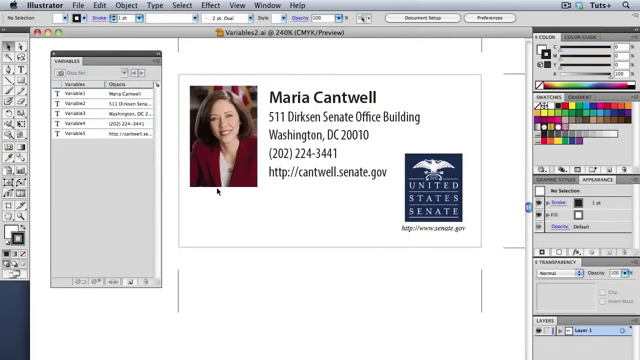
Create Variable6 for the linked senator photo and Variable7 for the Senate logo group's visibility.
click(218, 135)
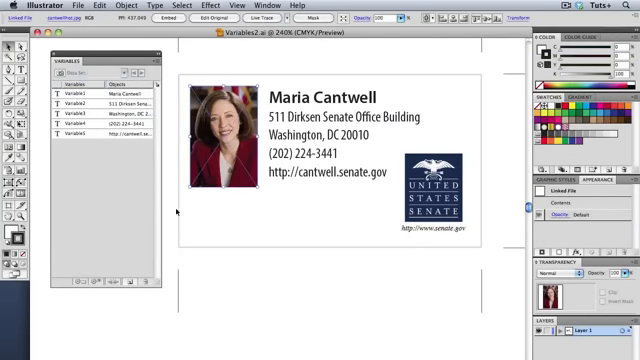
mouse_move(76, 284)
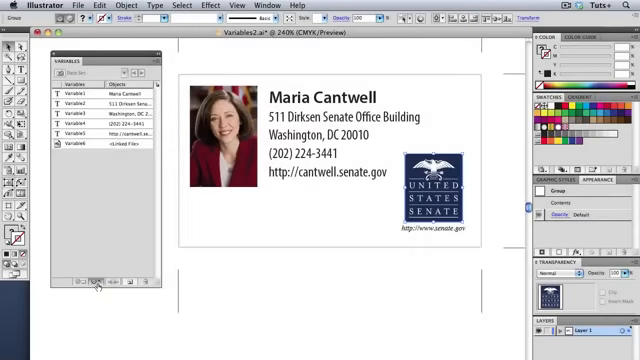
click(90, 283)
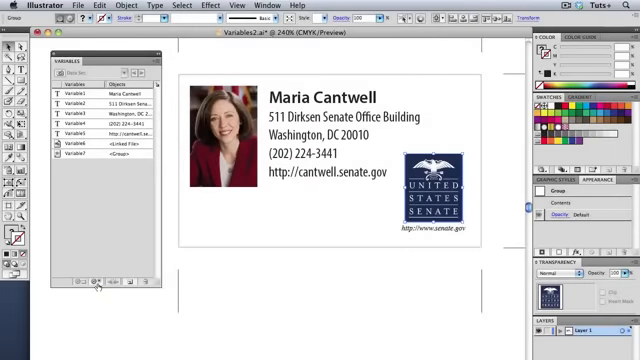